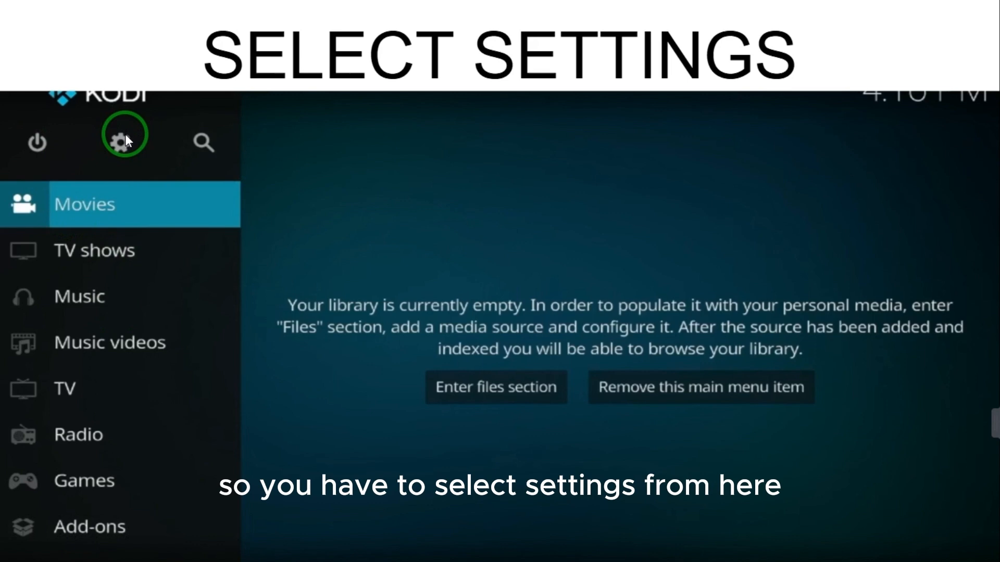
Step: Enter Kodi's Settings from the gear icon on the home screen
{"action": "left_click", "coordinate": [124, 140]}
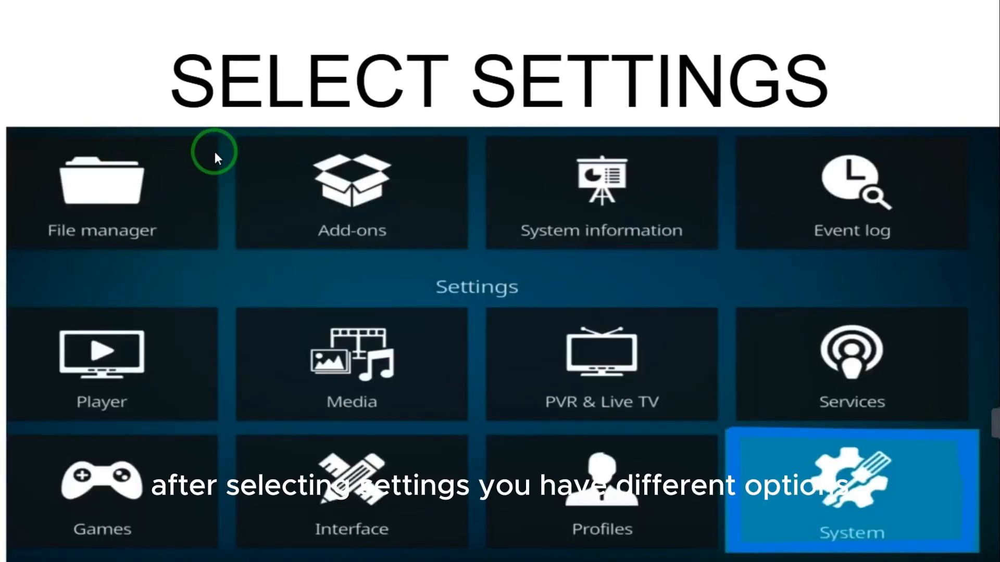
{"action": "mouse_move", "coordinate": [351, 185]}
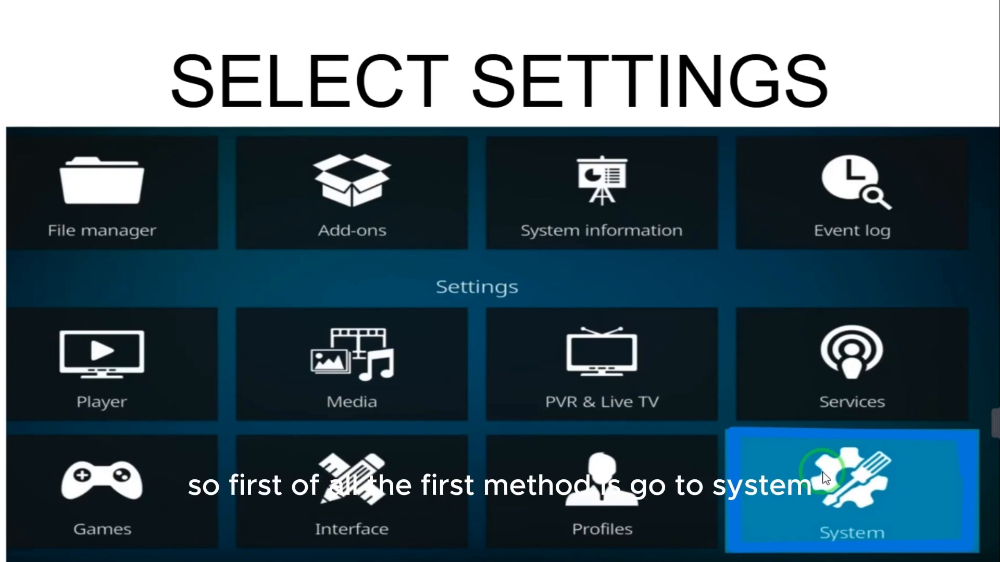
Step: Turn on Unknown sources under System > Add-ons
{"action": "left_click", "coordinate": [851, 489]}
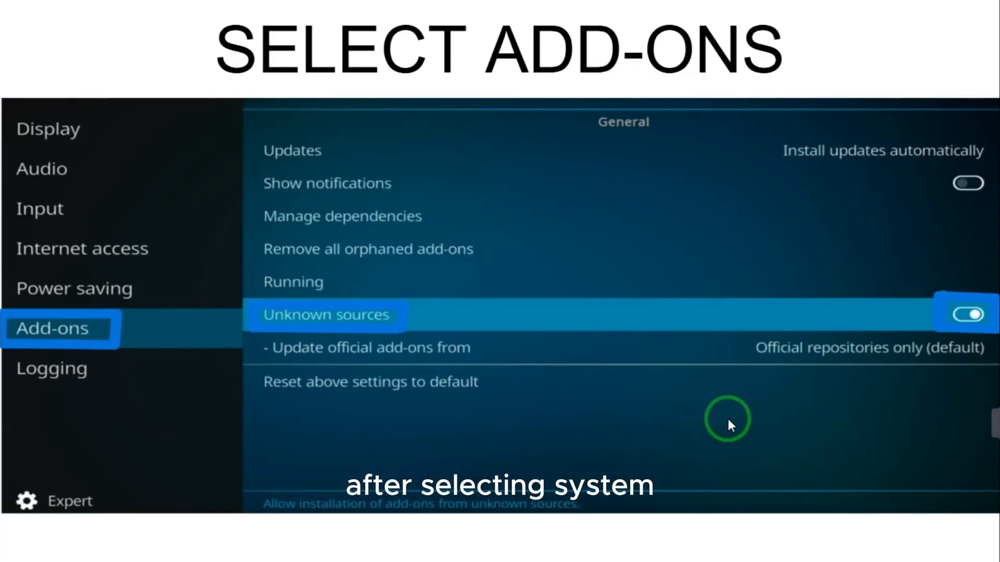
{"action": "mouse_move", "coordinate": [118, 334]}
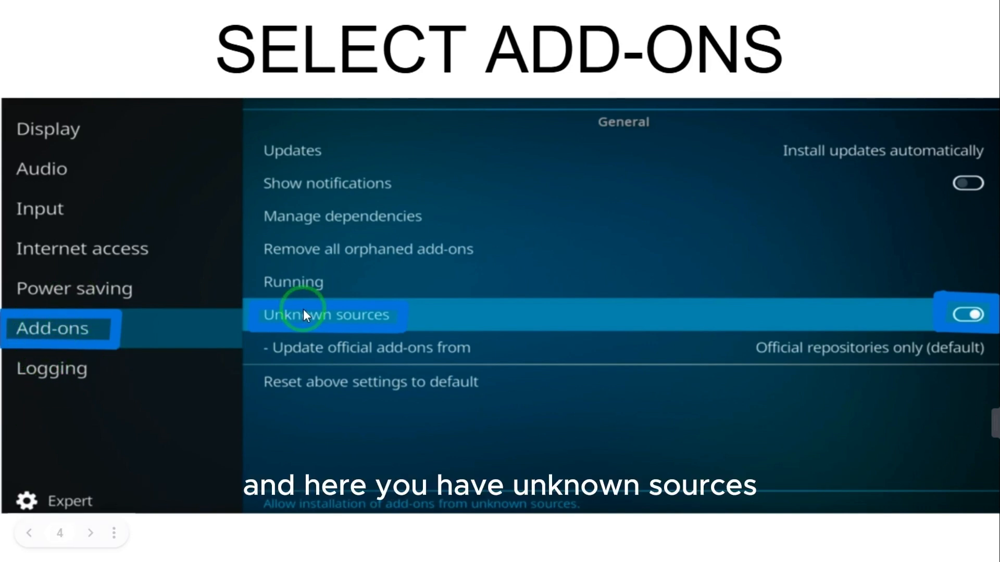
{"action": "mouse_move", "coordinate": [412, 318]}
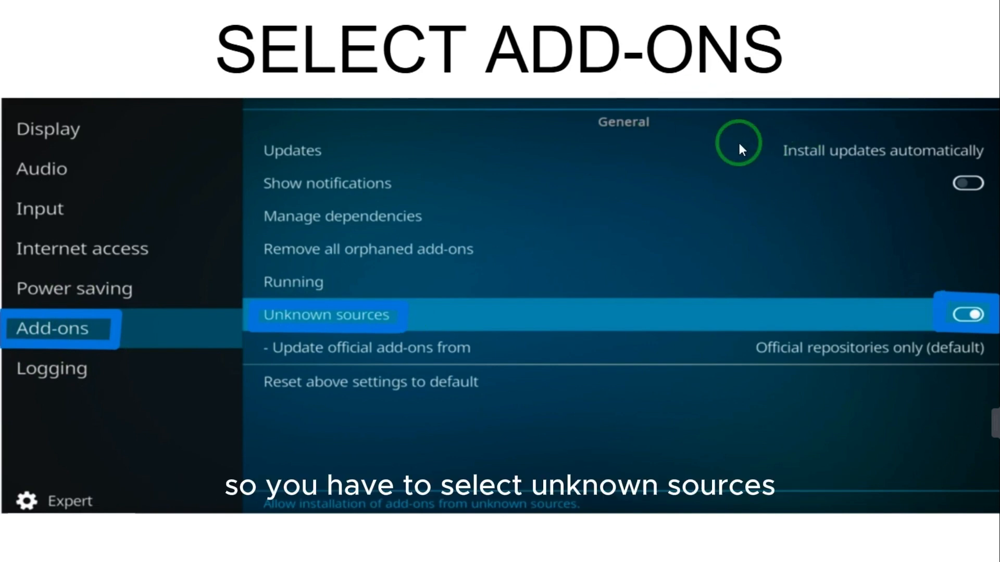
{"action": "mouse_move", "coordinate": [437, 333]}
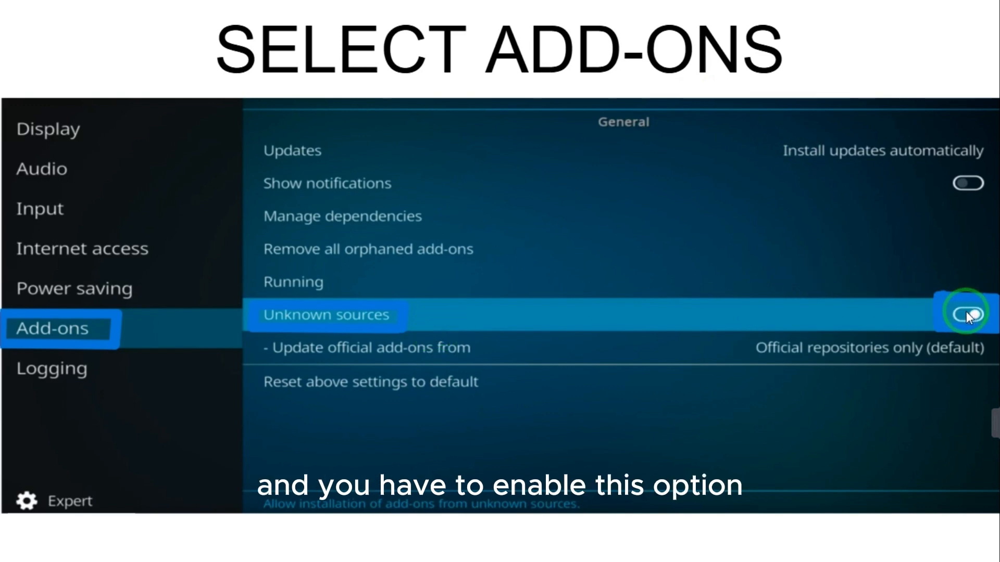
{"action": "left_click", "coordinate": [965, 313]}
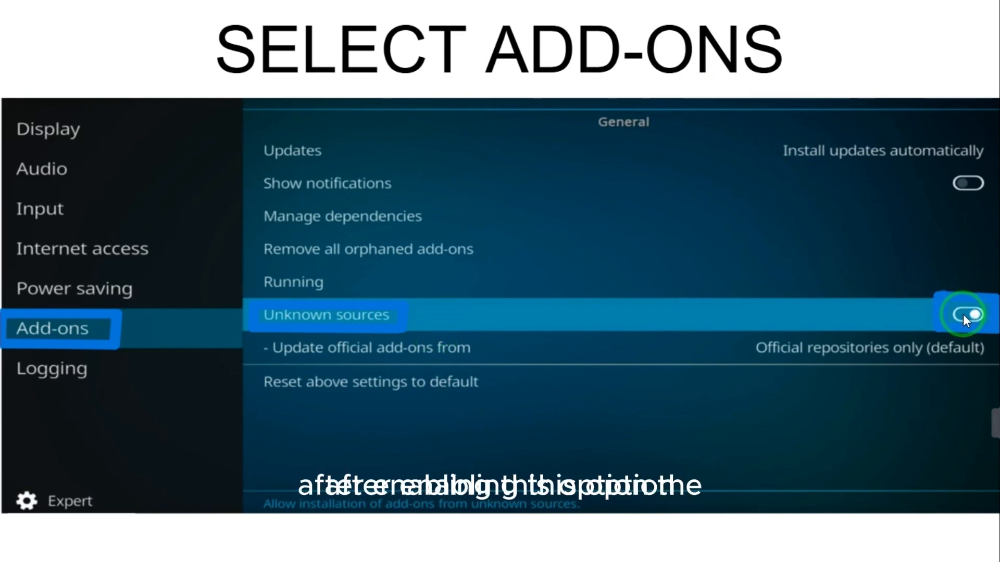
Step: Answer Yes to the unknown-sources warning and return to Settings
{"action": "left_click", "coordinate": [966, 314]}
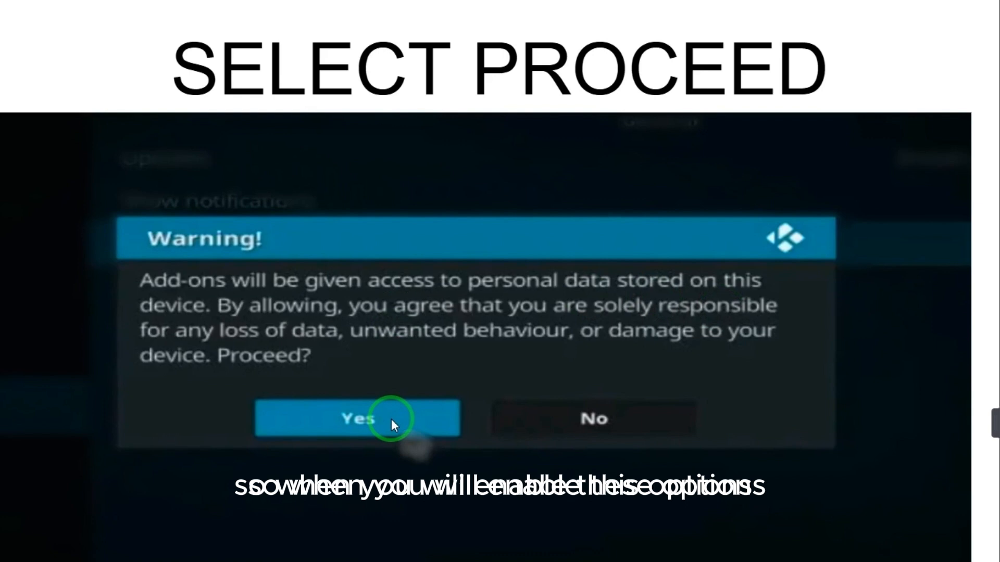
{"action": "mouse_move", "coordinate": [459, 167]}
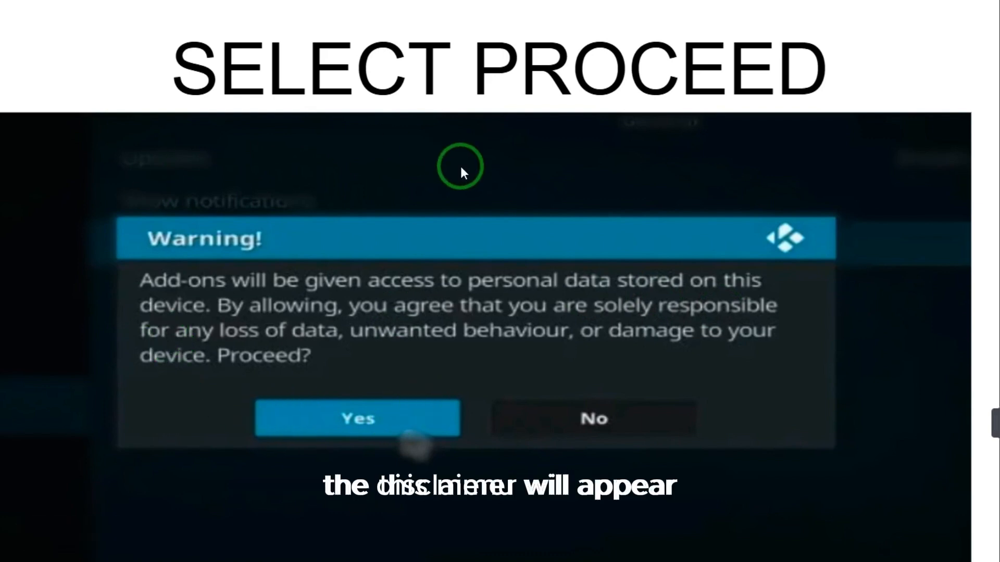
{"action": "mouse_move", "coordinate": [160, 300]}
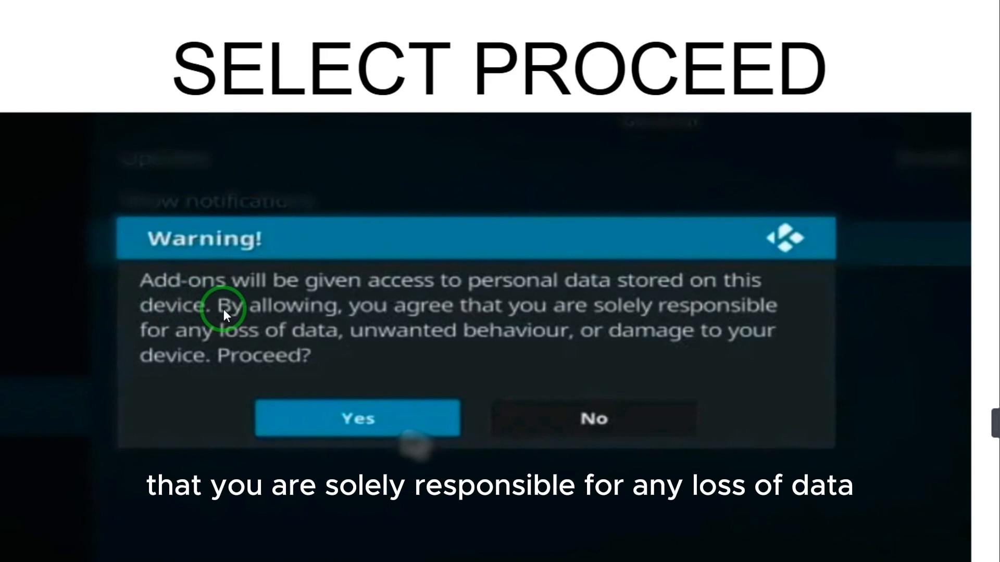
{"action": "mouse_move", "coordinate": [295, 343]}
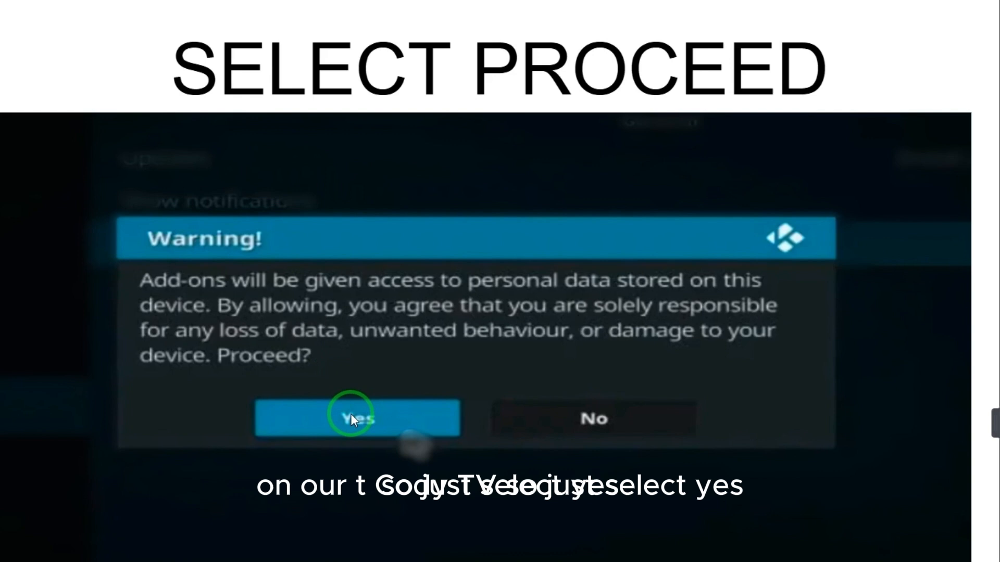
{"action": "left_click", "coordinate": [357, 418]}
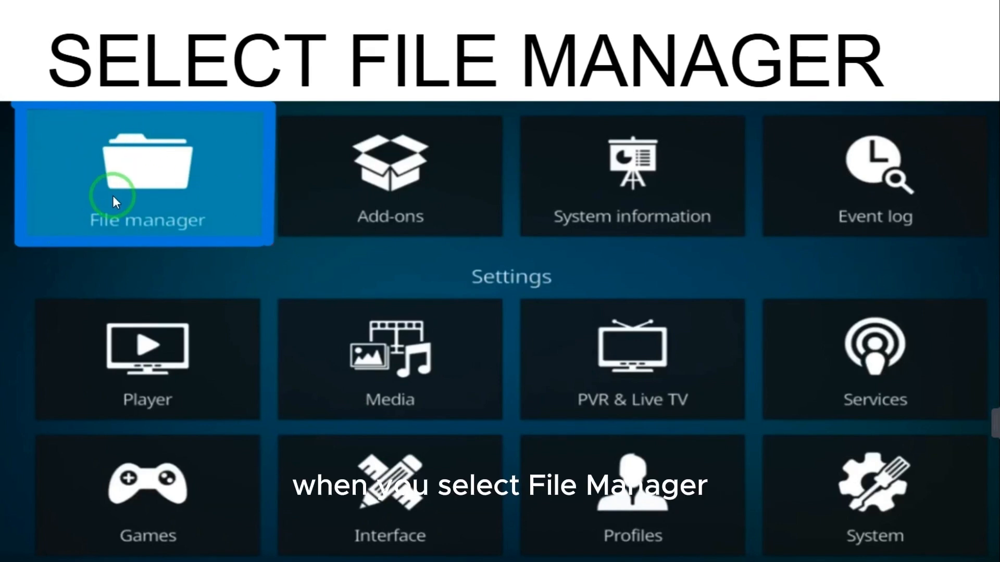
Step: Add a new source in File manager, entering its URL path and confirming with OK
{"action": "left_click", "coordinate": [147, 175]}
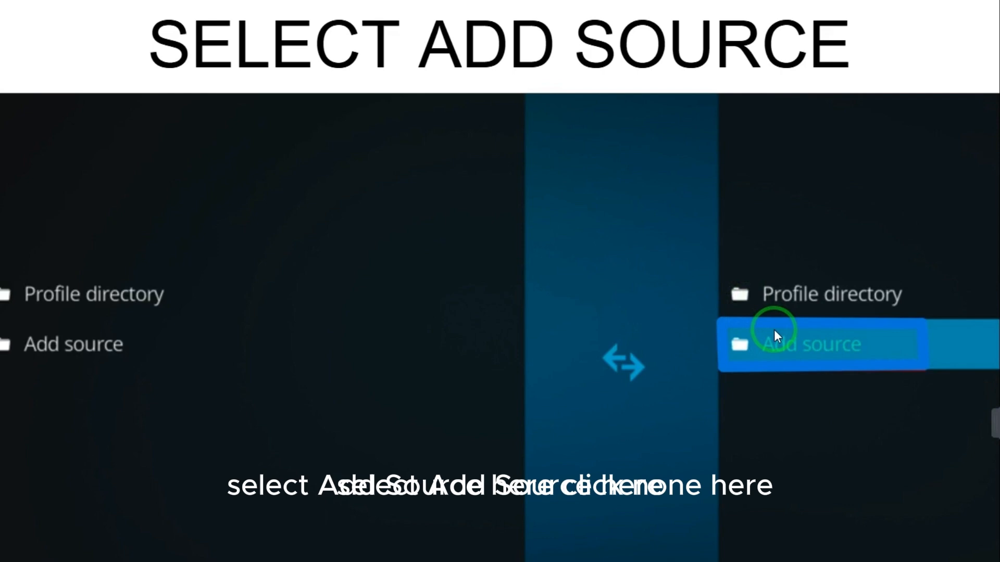
{"action": "left_click", "coordinate": [816, 345]}
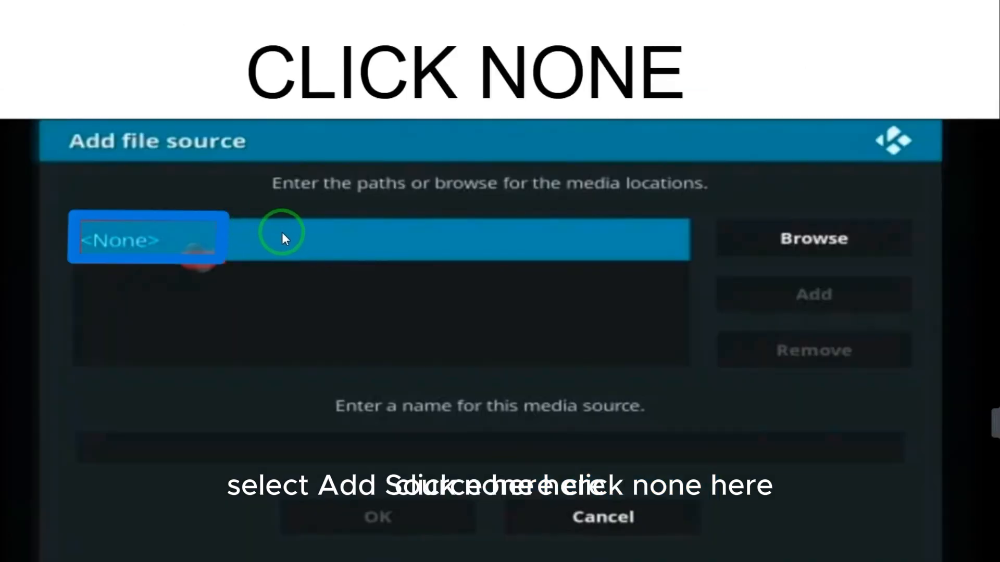
{"action": "left_click", "coordinate": [147, 239]}
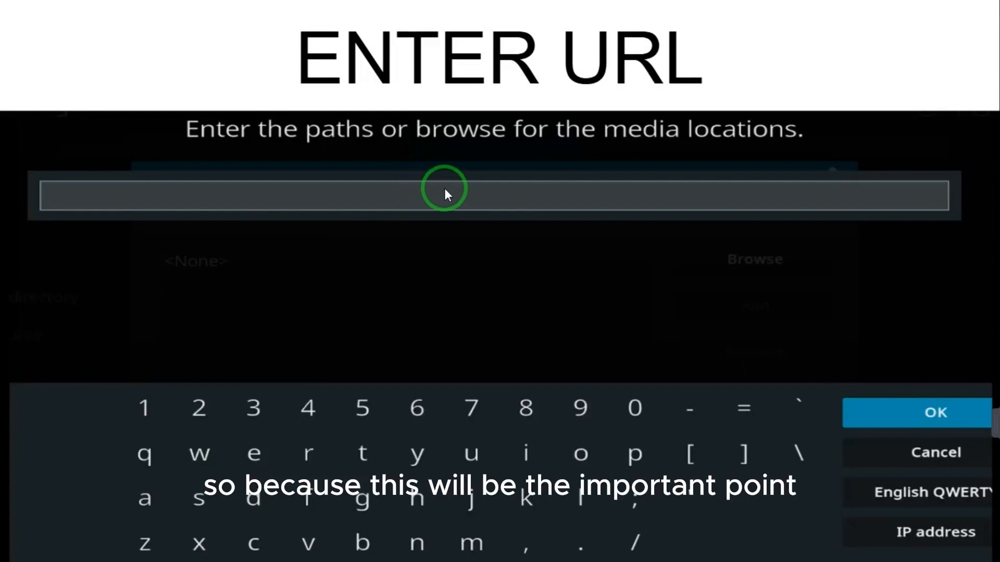
{"action": "mouse_move", "coordinate": [472, 191]}
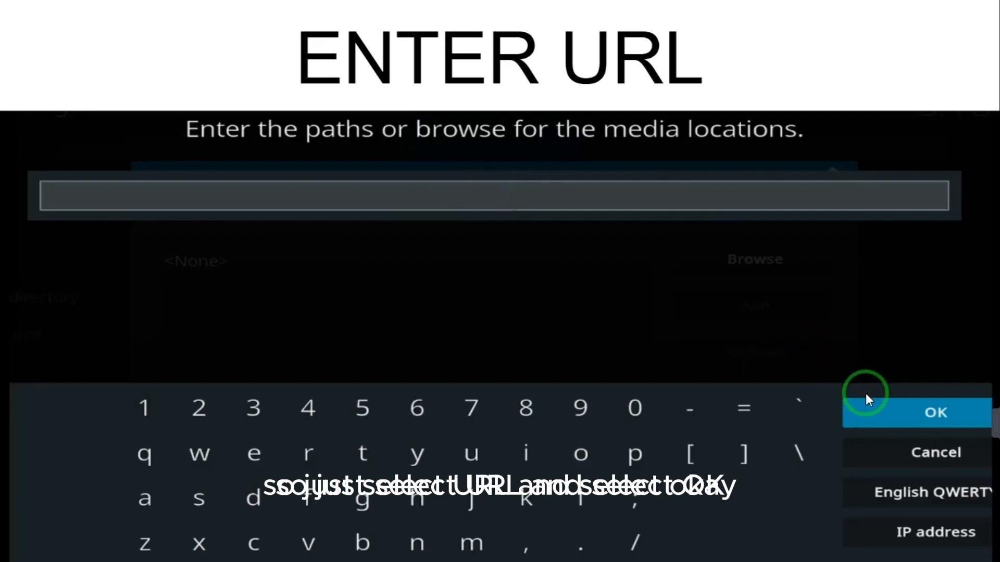
{"action": "left_click", "coordinate": [936, 412]}
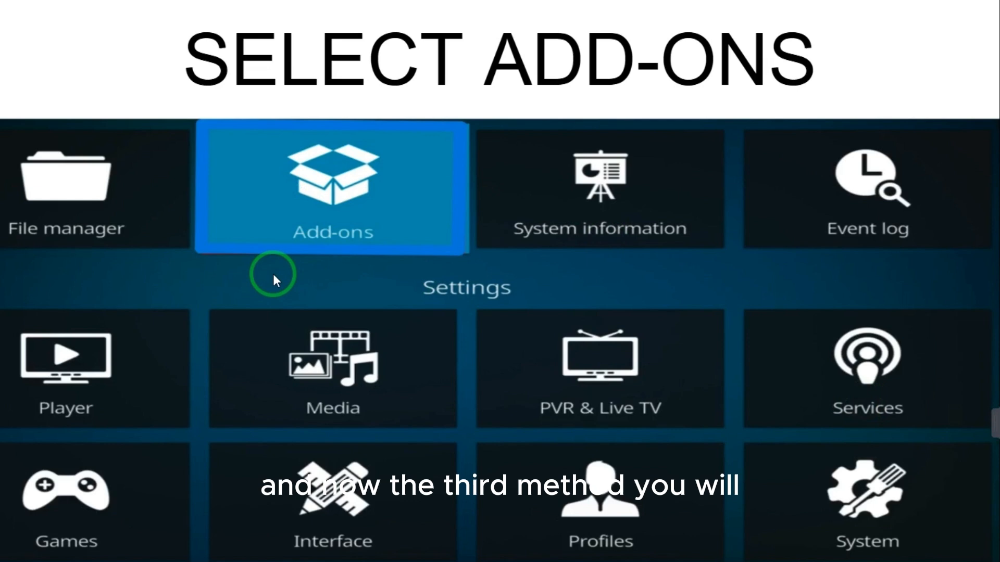
{"action": "mouse_move", "coordinate": [201, 280]}
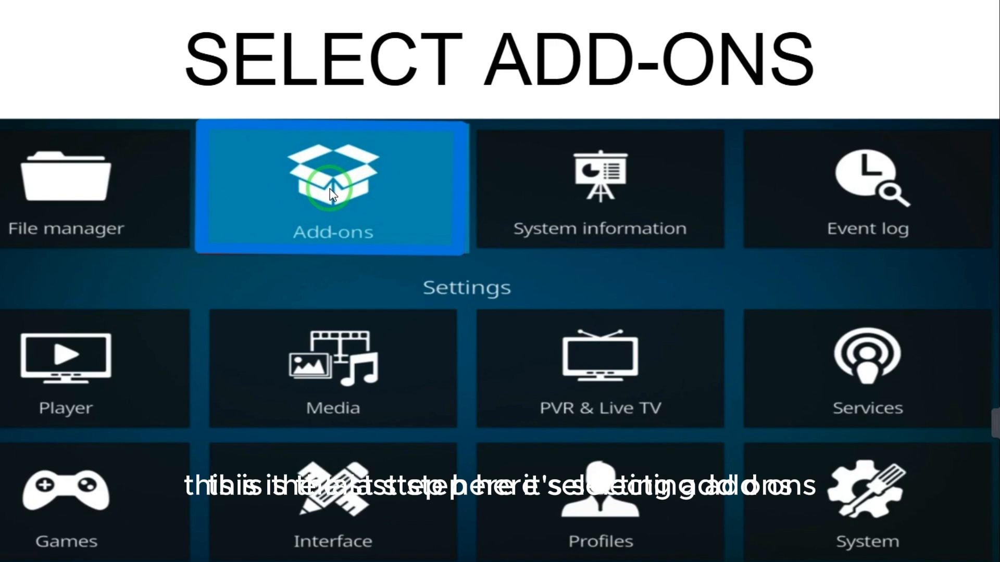
Step: Choose Install from zip file in the Add-ons browser
{"action": "left_click", "coordinate": [333, 186]}
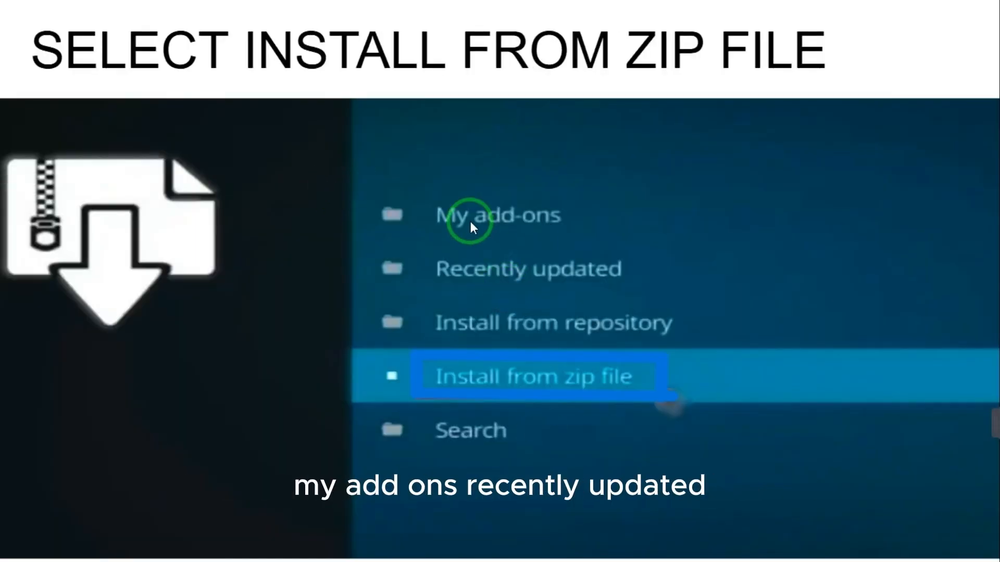
{"action": "mouse_move", "coordinate": [498, 321]}
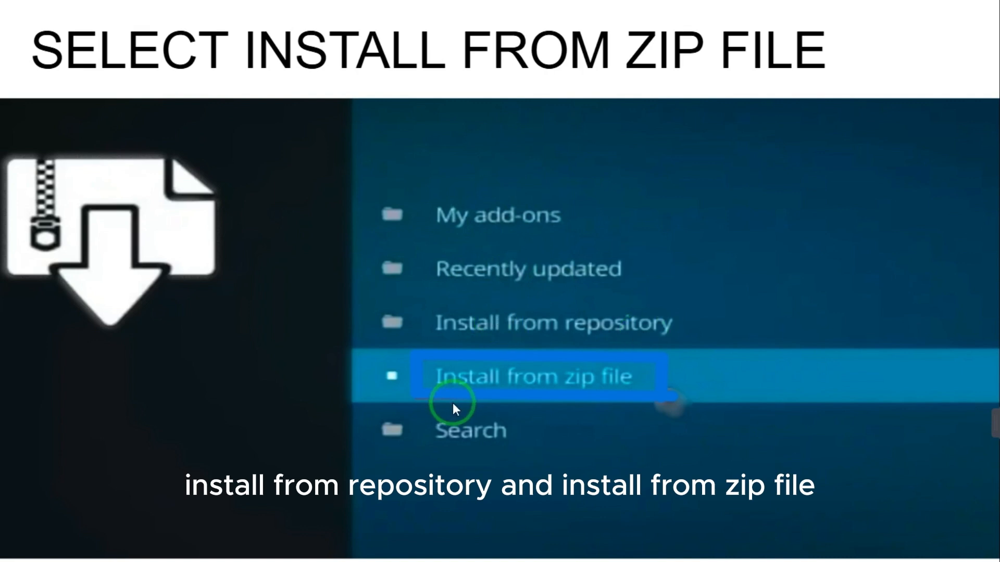
{"action": "mouse_move", "coordinate": [484, 412]}
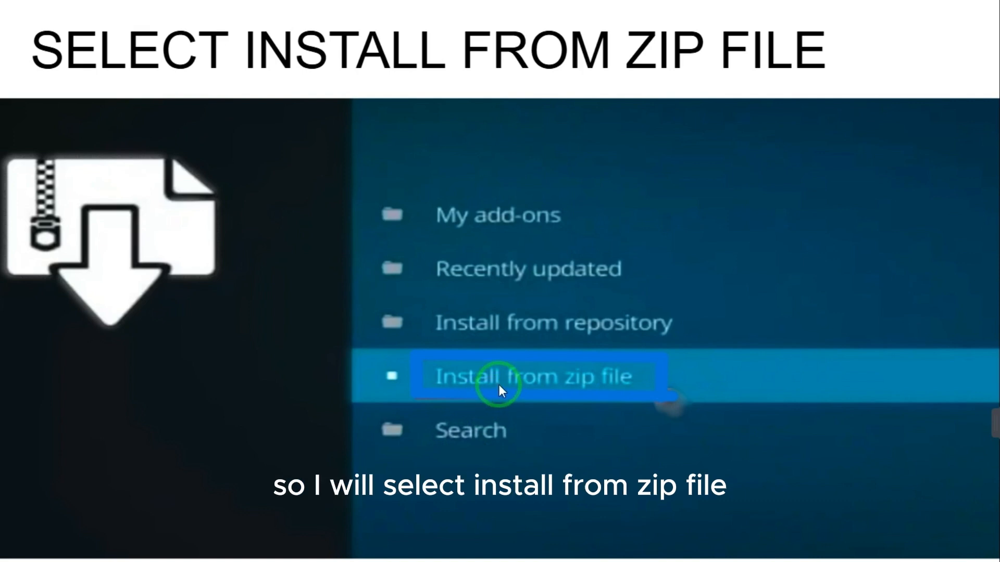
{"action": "left_click", "coordinate": [535, 376]}
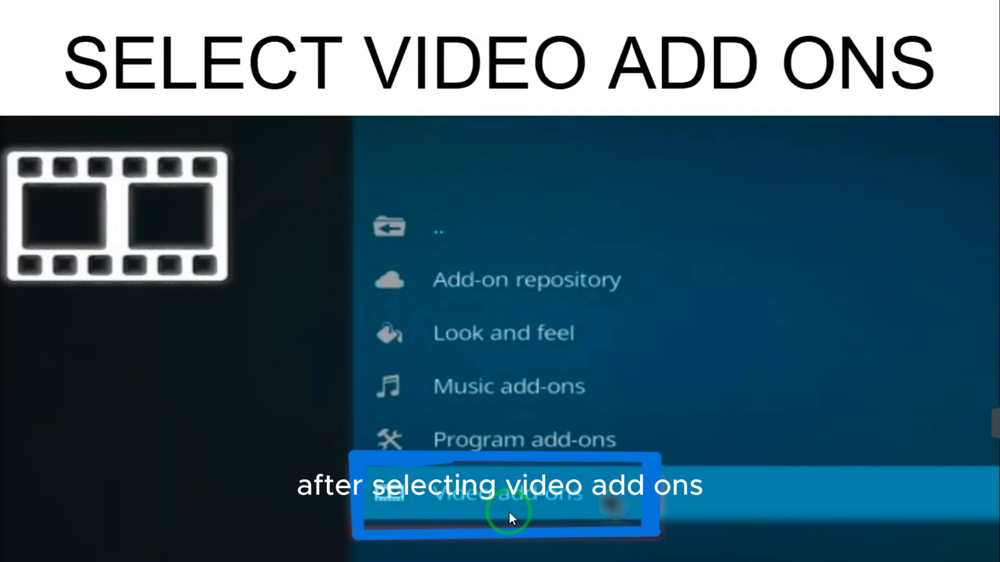
Step: Select YouTube from the Video add-ons list to show its page with Install
{"action": "left_click", "coordinate": [504, 498]}
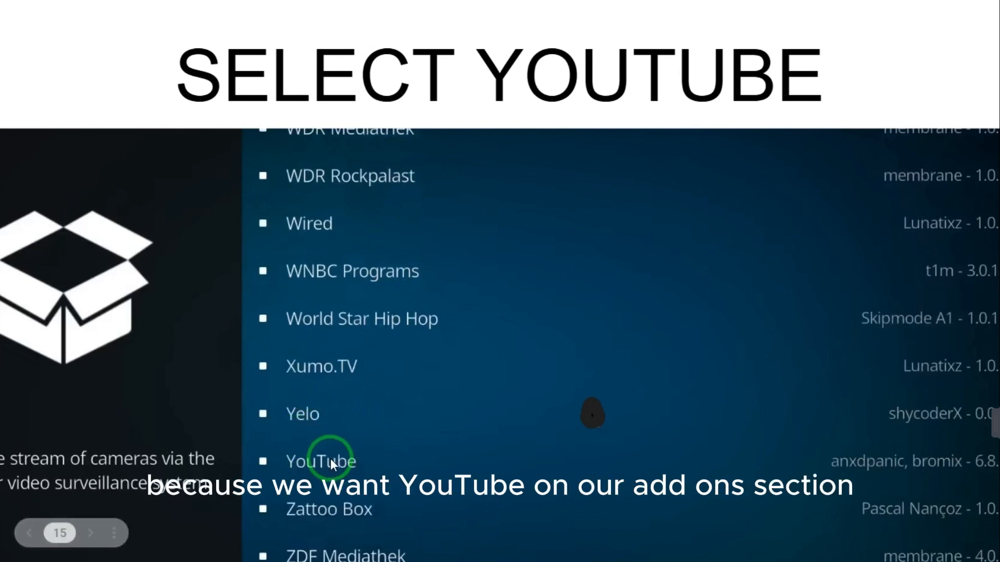
{"action": "left_click", "coordinate": [319, 462]}
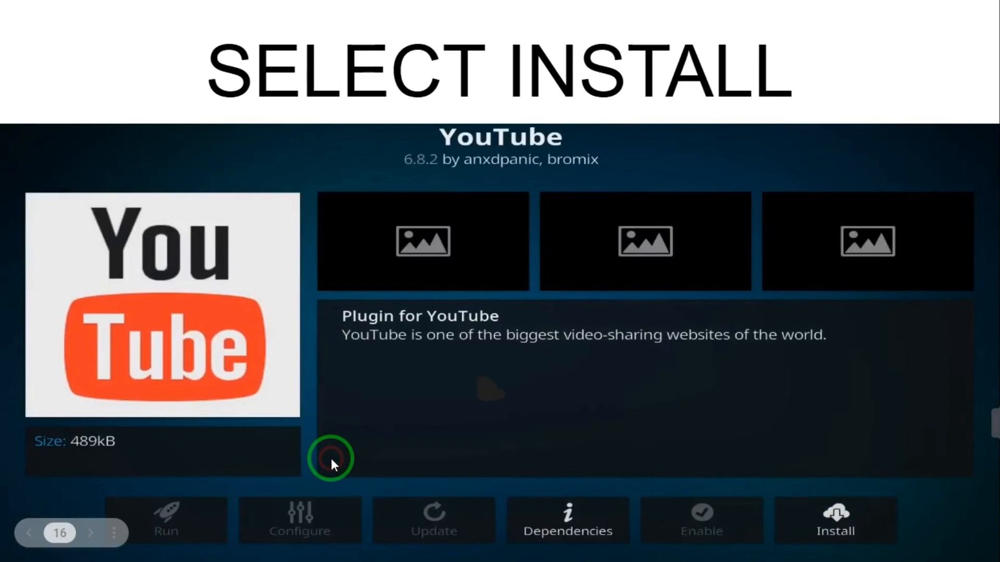